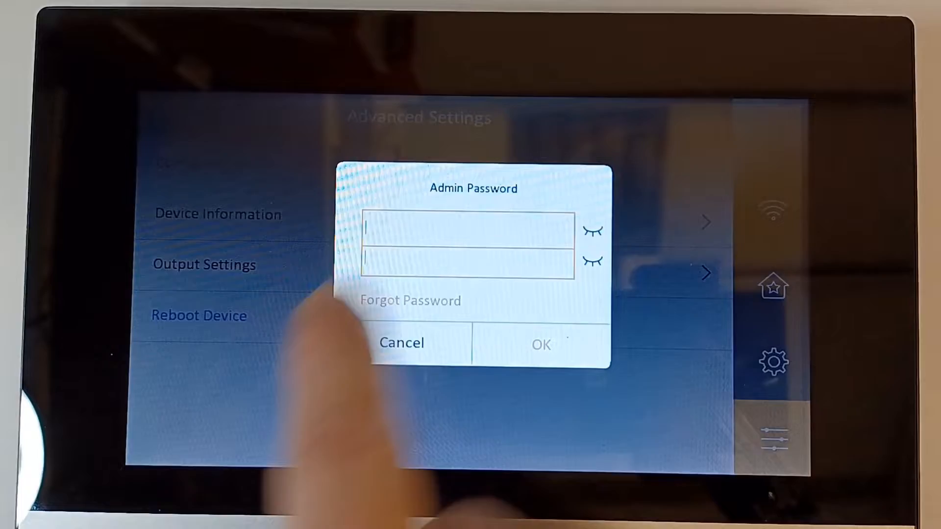
Enter the admin password to reach the Local Information settings page
click(465, 226)
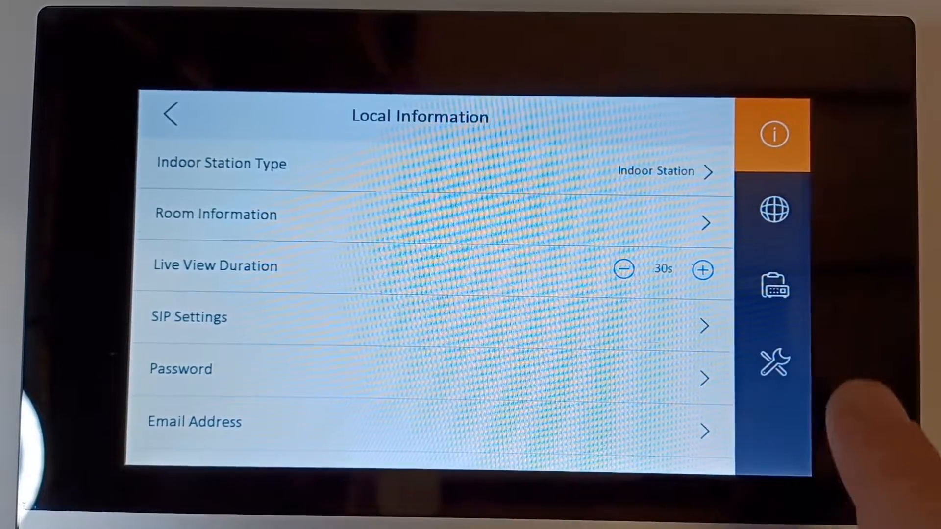
Open System Maintenance, start Upgrade, and answer the 'Update online?' confirmation
click(773, 362)
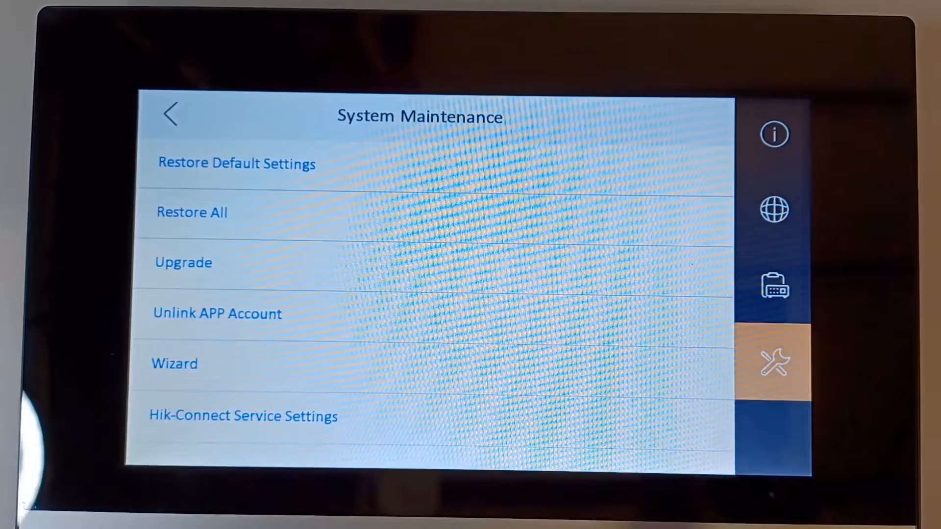
click(183, 262)
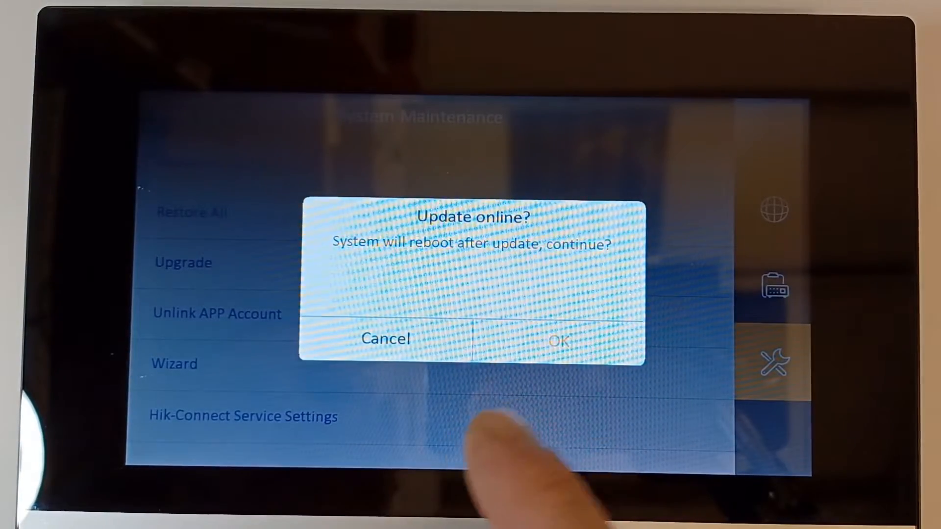
click(385, 339)
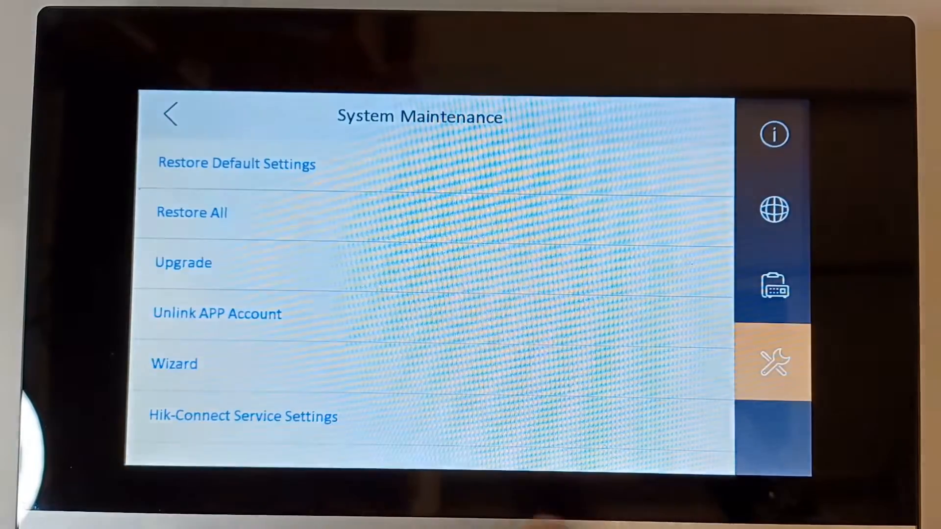